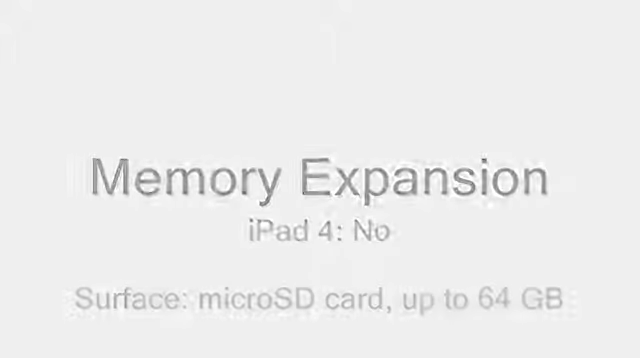
key("Right")
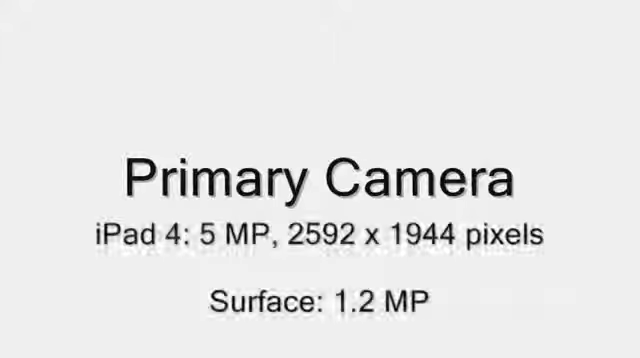